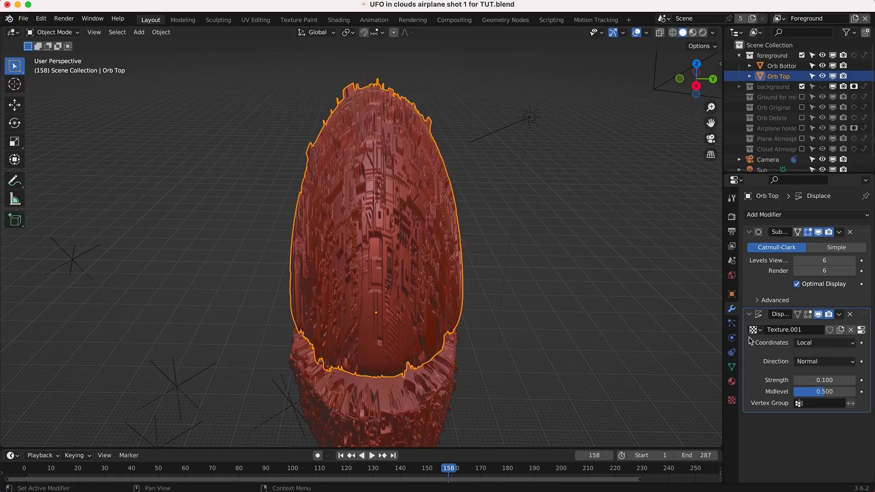
- Display the rendered result of both orb halves in the viewport
click(255, 20)
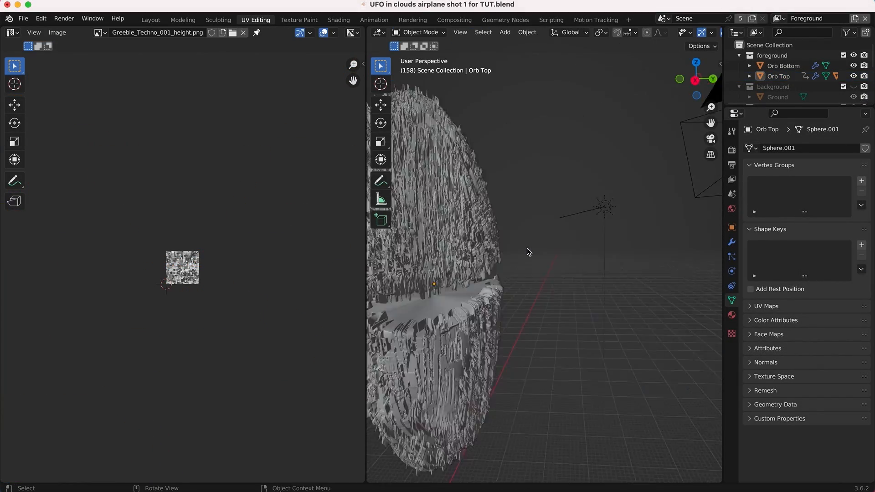
click(150, 18)
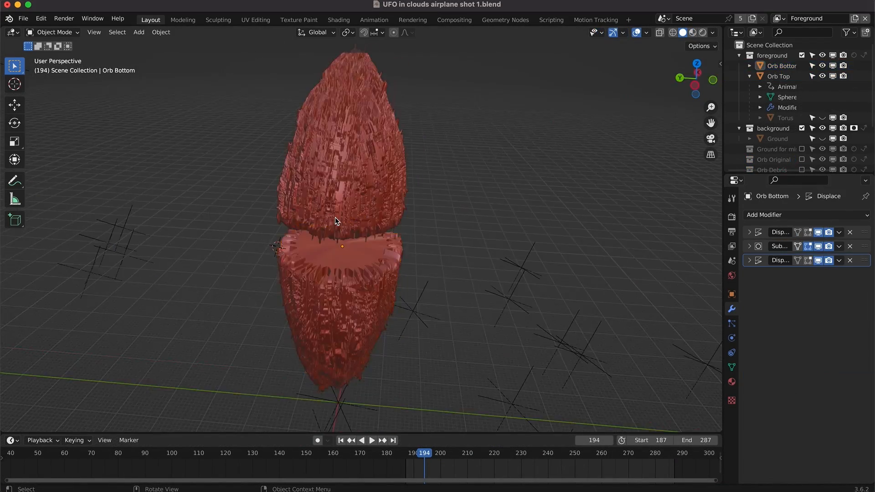
click(690, 32)
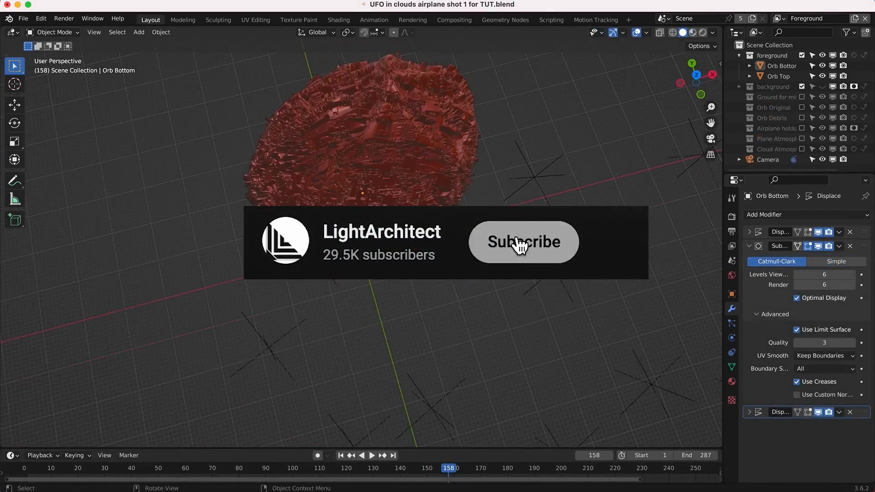
- Select Orb Top and orbit around the two orb halves
click(777, 76)
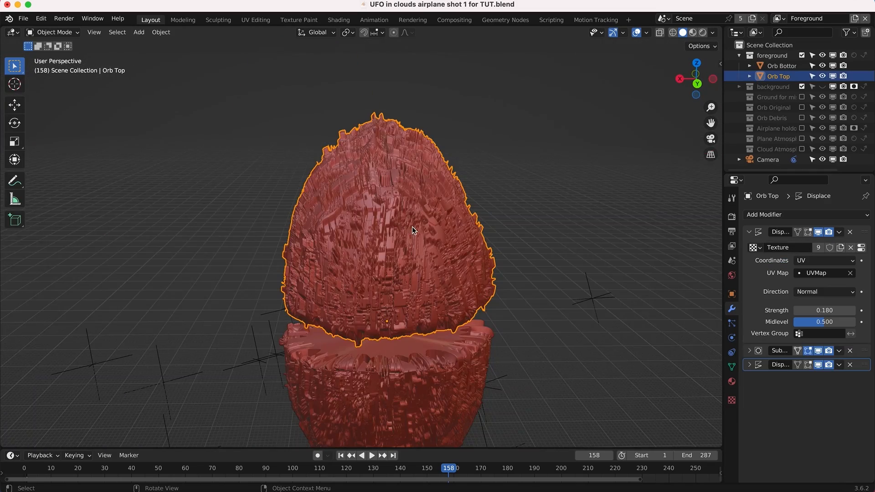
drag(413, 230, 365, 278)
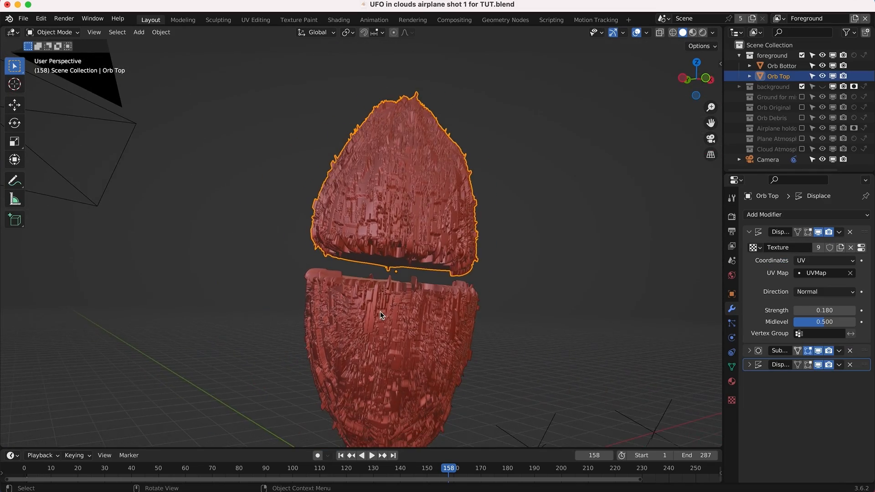
drag(382, 316, 536, 224)
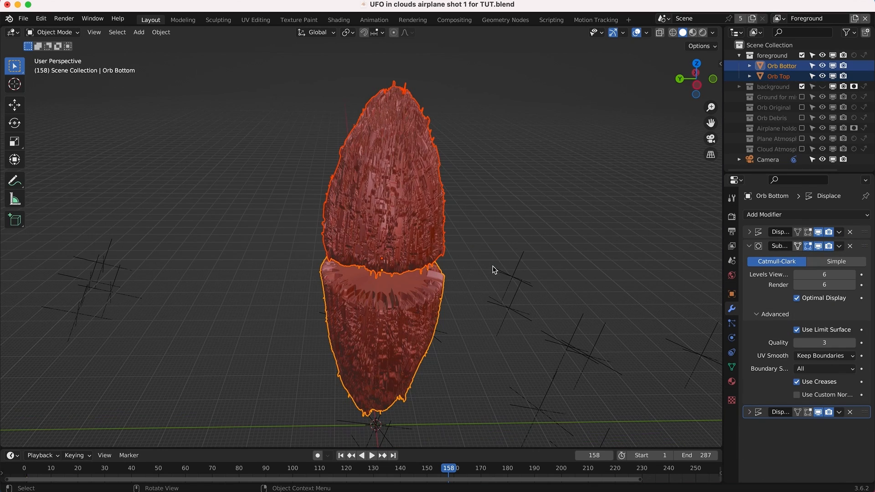
mouse_move(568, 179)
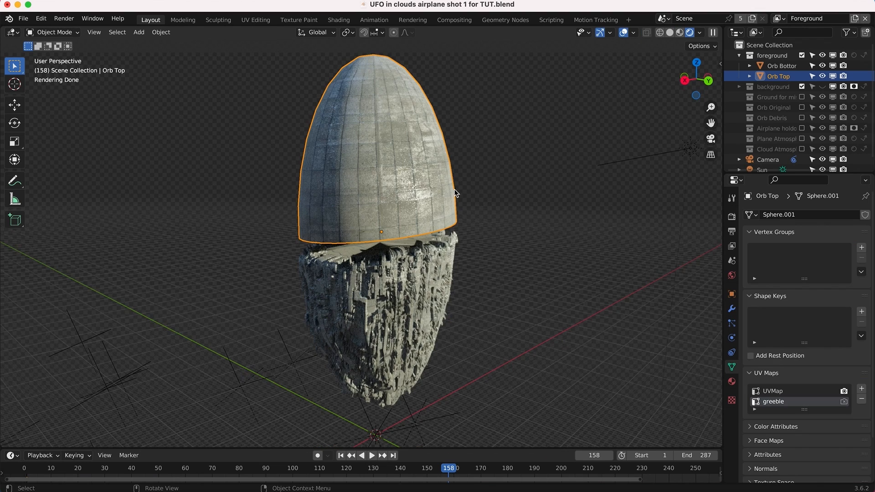
mouse_move(373, 339)
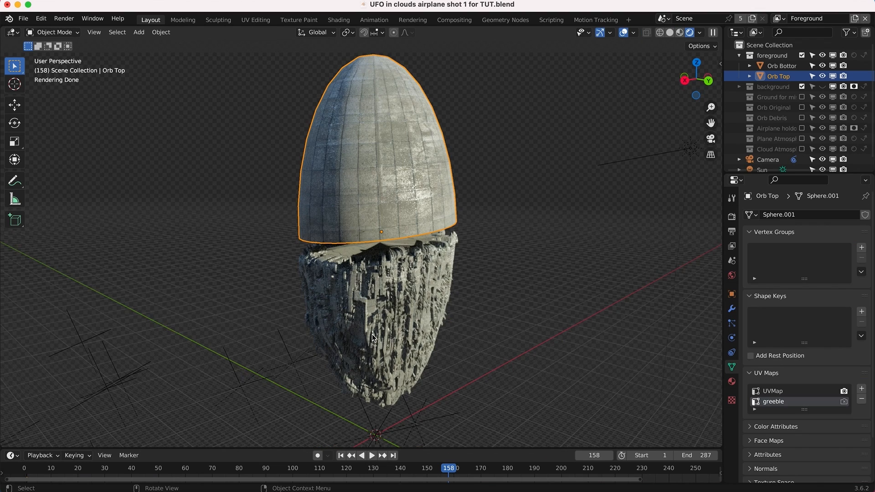
mouse_move(380, 351)
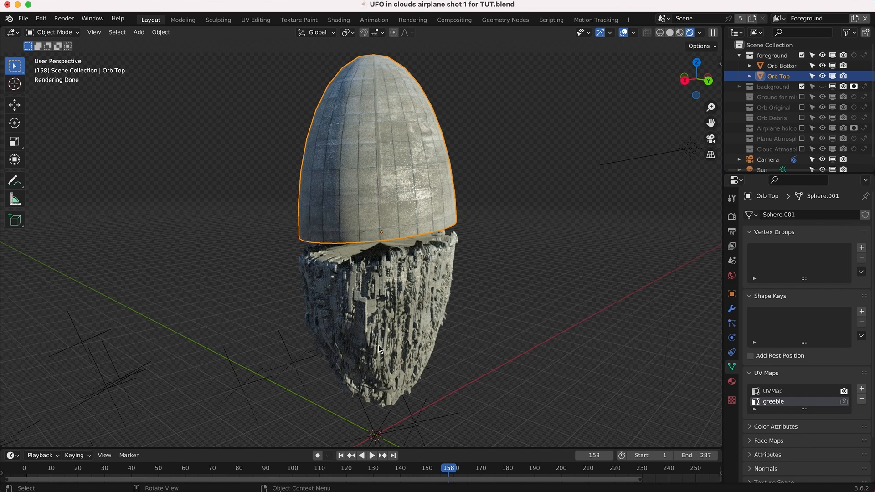
mouse_move(506, 272)
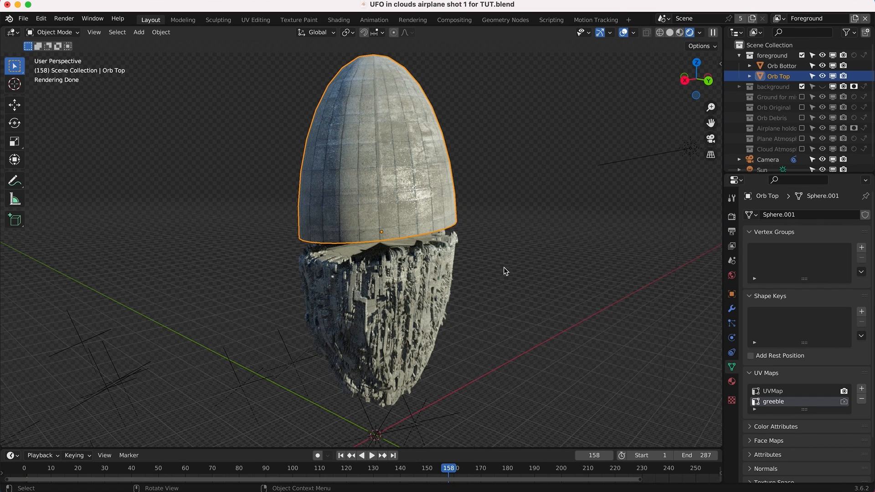
mouse_move(531, 250)
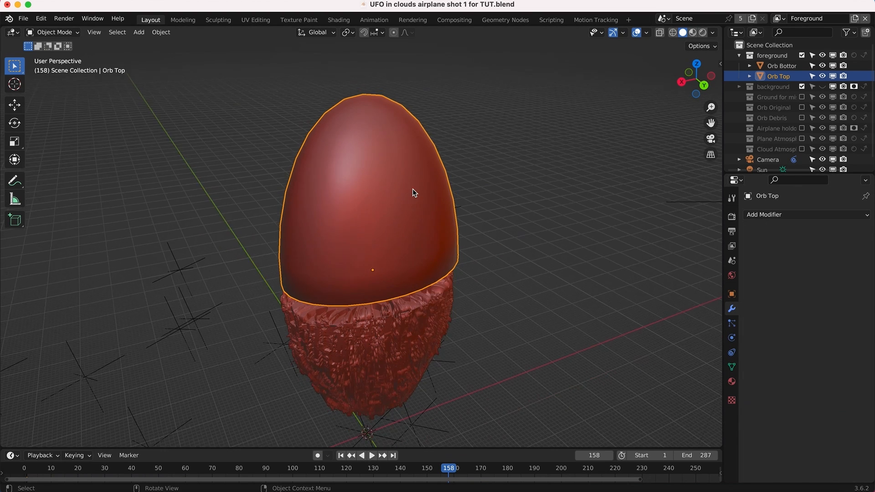
- Orbit around the smooth Orb Top and switch to wireframe to inspect its mesh density
drag(413, 193, 425, 173)
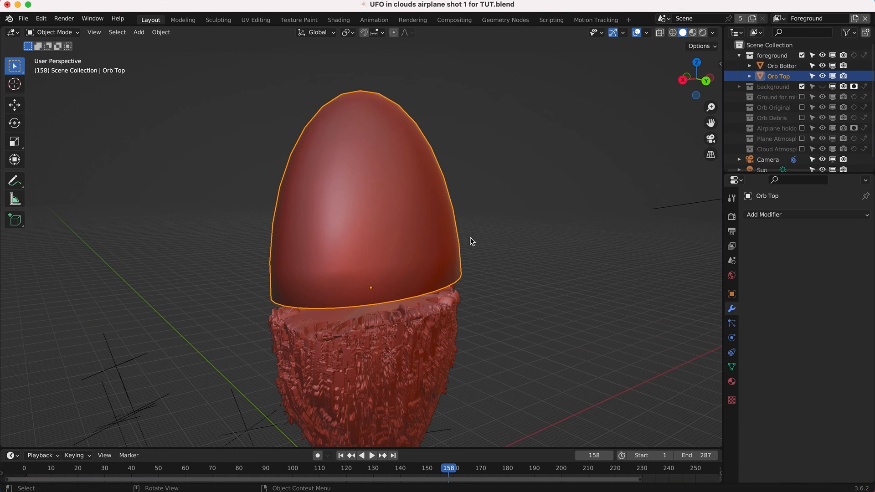
click(691, 32)
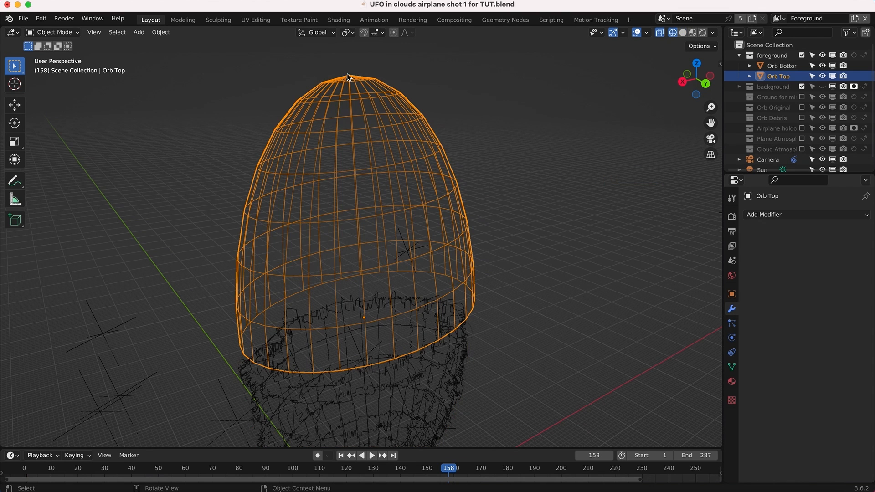
mouse_move(339, 177)
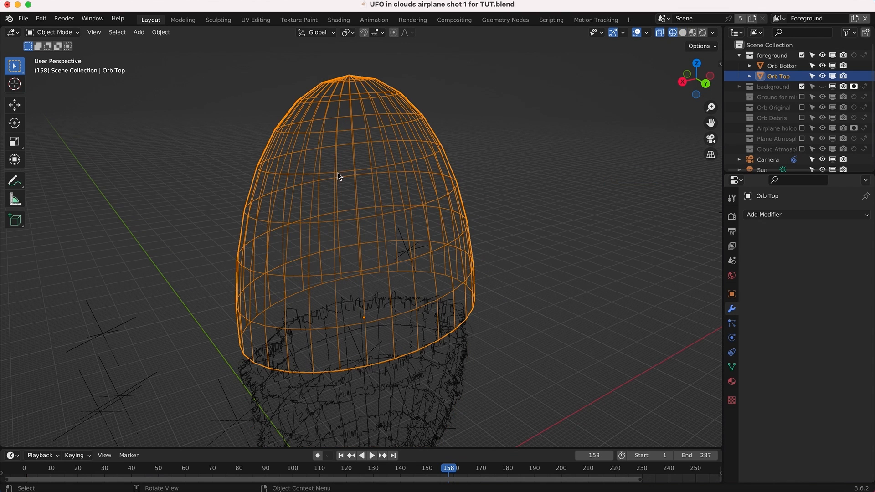
mouse_move(358, 336)
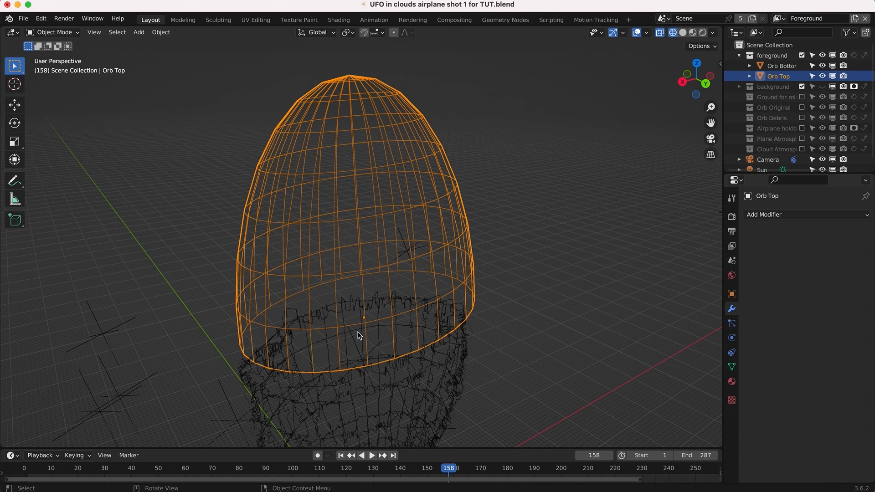
mouse_move(424, 212)
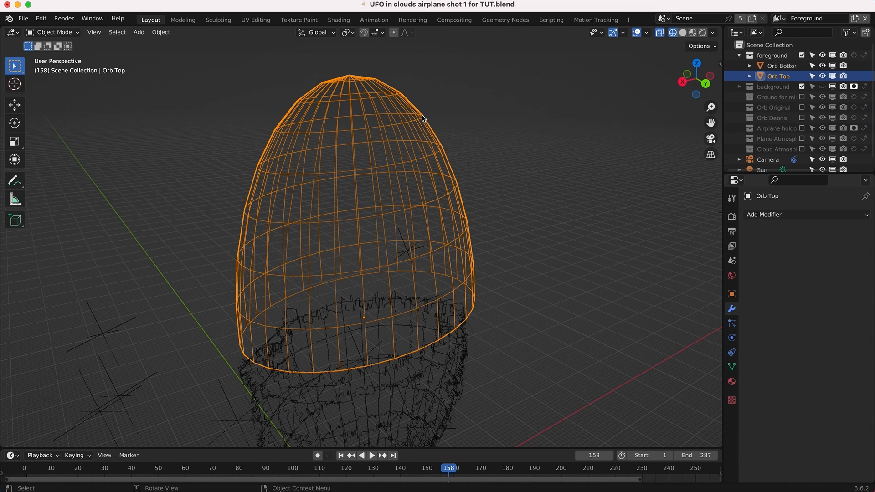
mouse_move(315, 209)
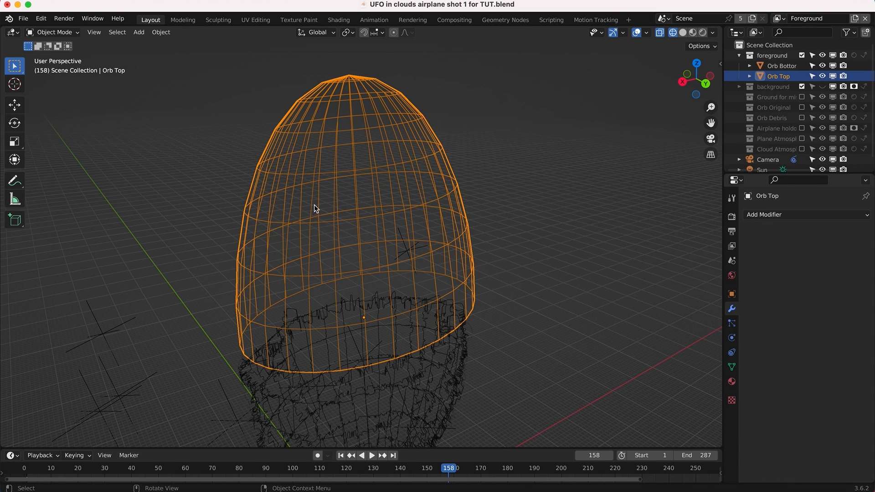
mouse_move(572, 245)
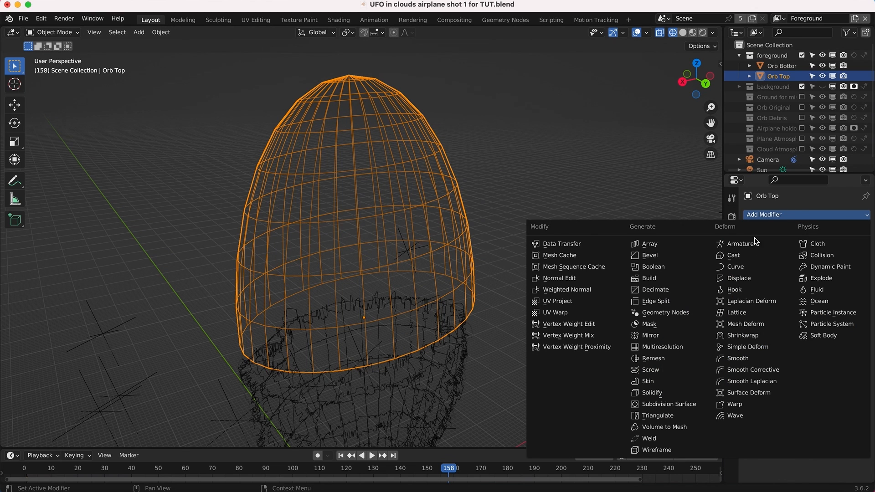
- Add a Subdivision Surface modifier to Orb Top
click(669, 404)
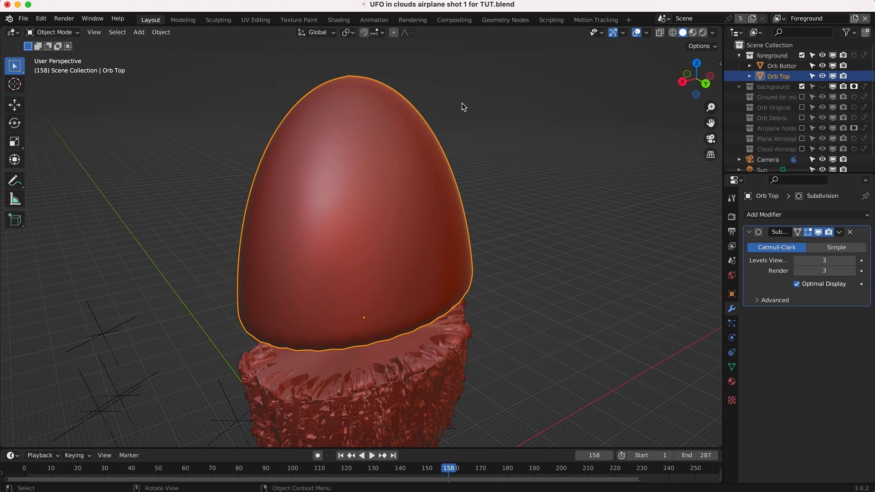
mouse_move(331, 182)
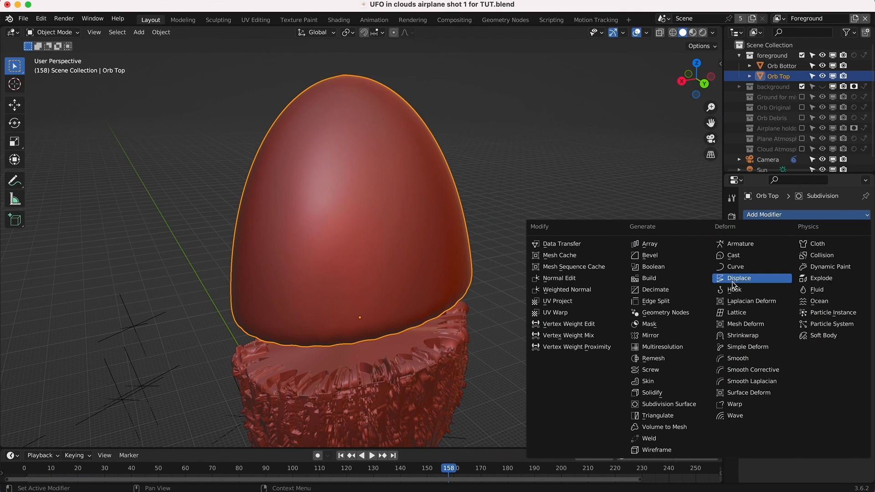
- Add a Displace modifier to Orb Top with a new texture loading Greeble_Techno_001_height.png
click(739, 278)
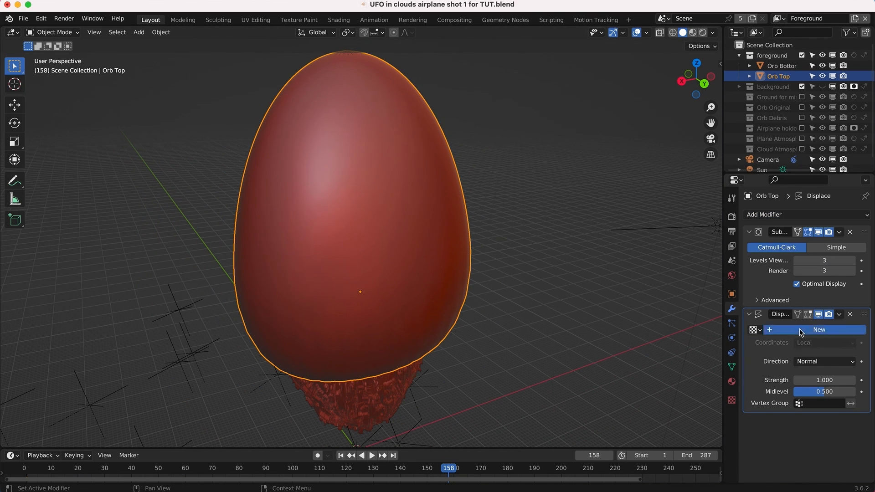
click(820, 330)
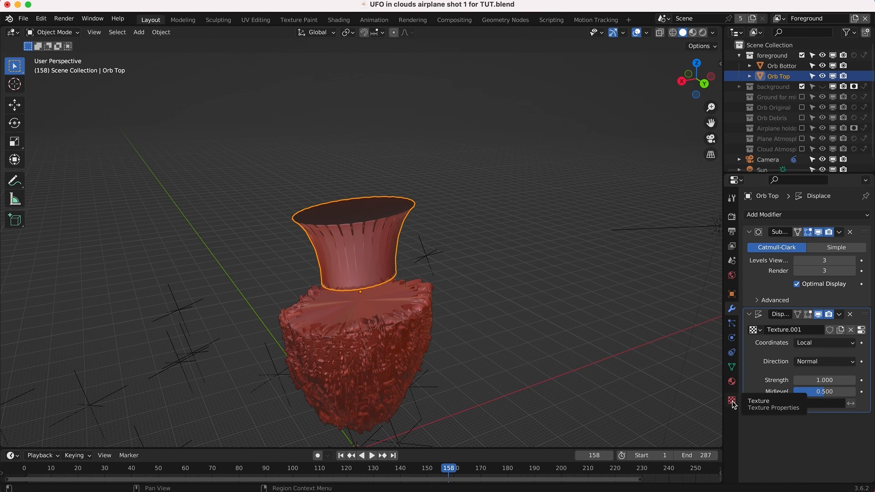
click(732, 400)
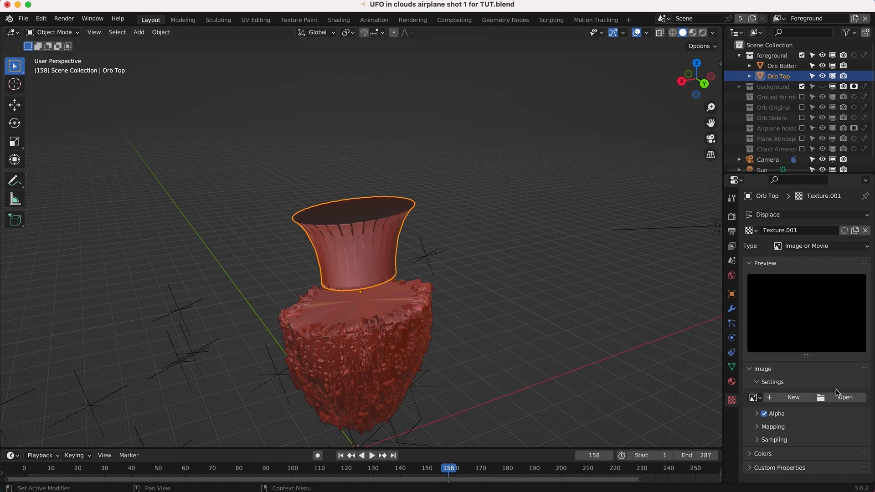
click(846, 397)
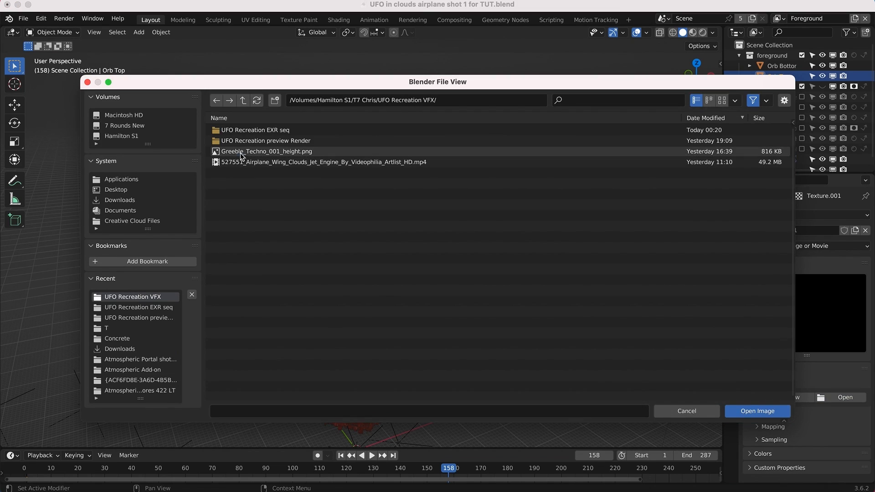
click(756, 411)
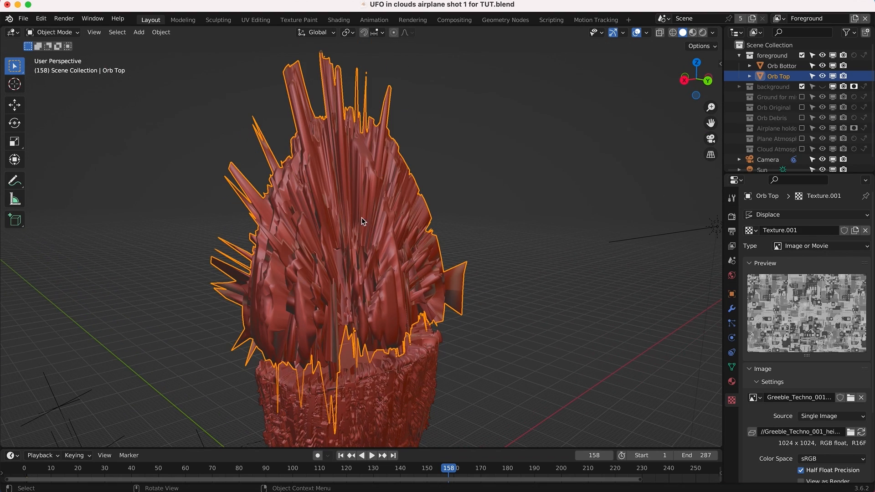
mouse_move(373, 194)
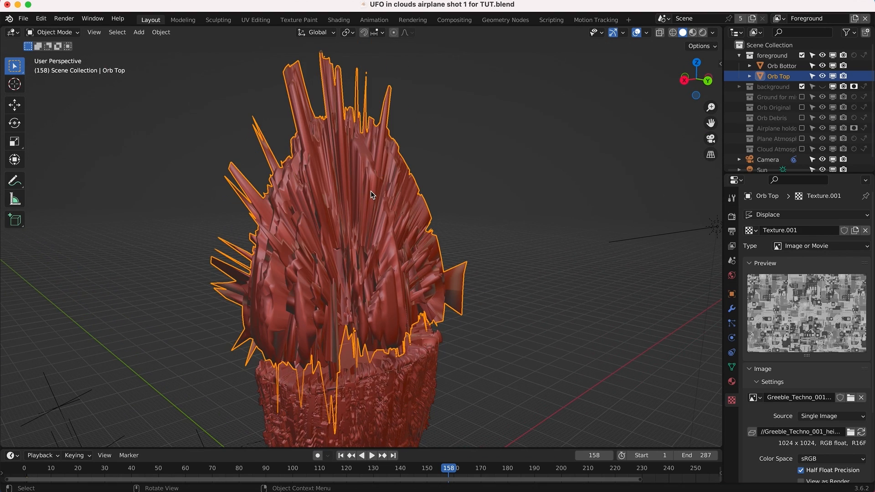
click(731, 309)
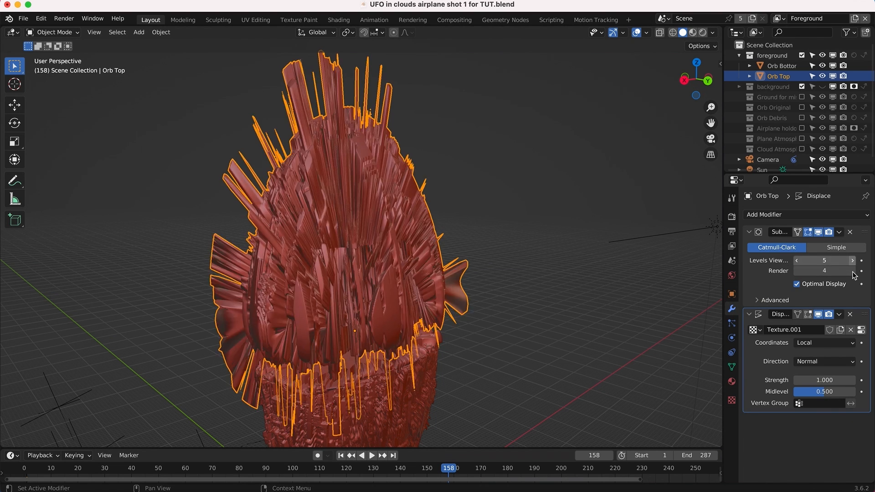
- Raise Orb Top's Subdivision Surface viewport and render levels to 6
click(853, 271)
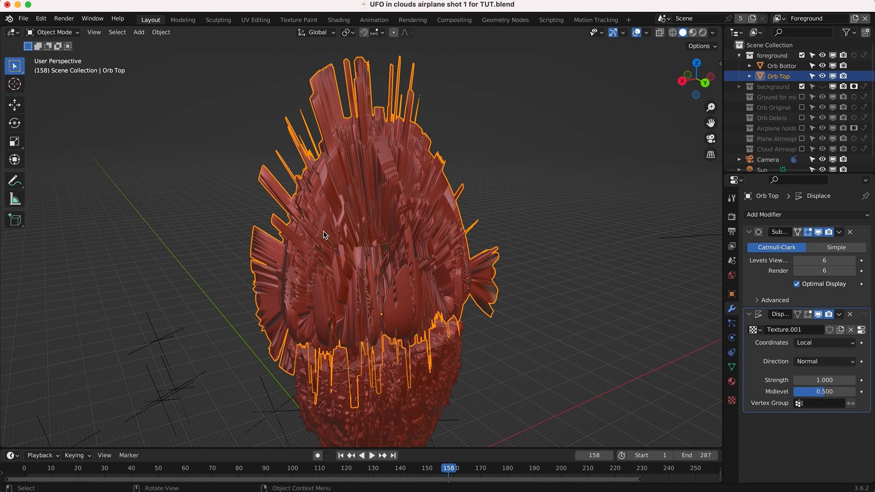
- Lower the Displace strength to 0.100, briefly toggling the subdivision viewport display
click(824, 380)
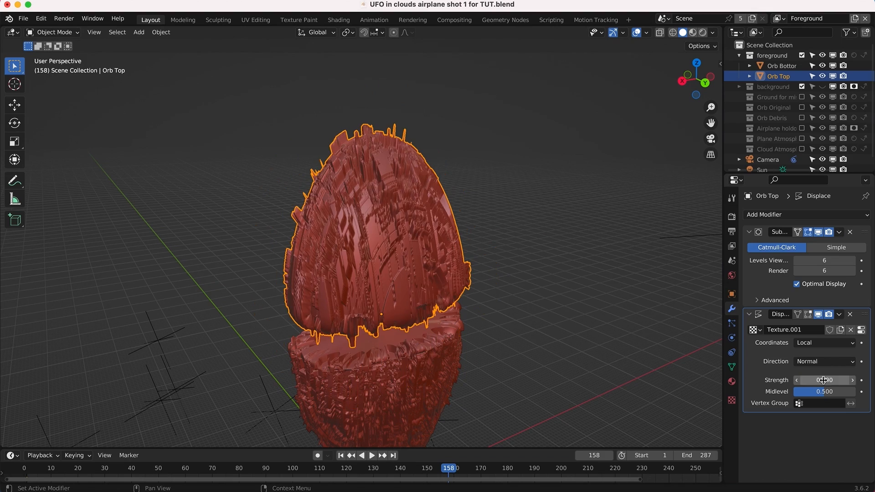
drag(832, 380, 799, 380)
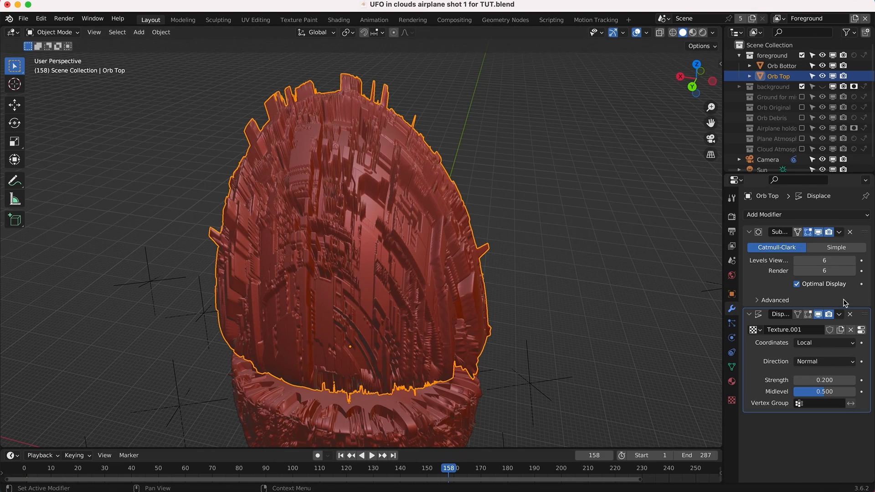
click(818, 232)
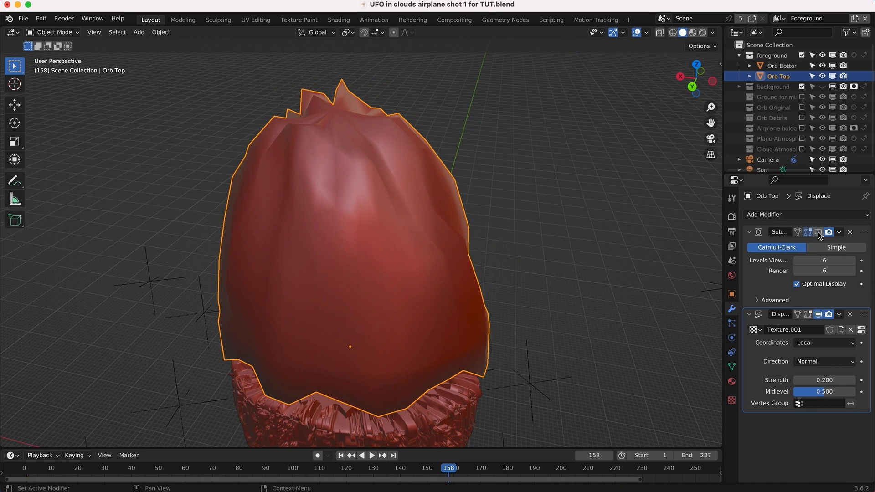
mouse_move(818, 232)
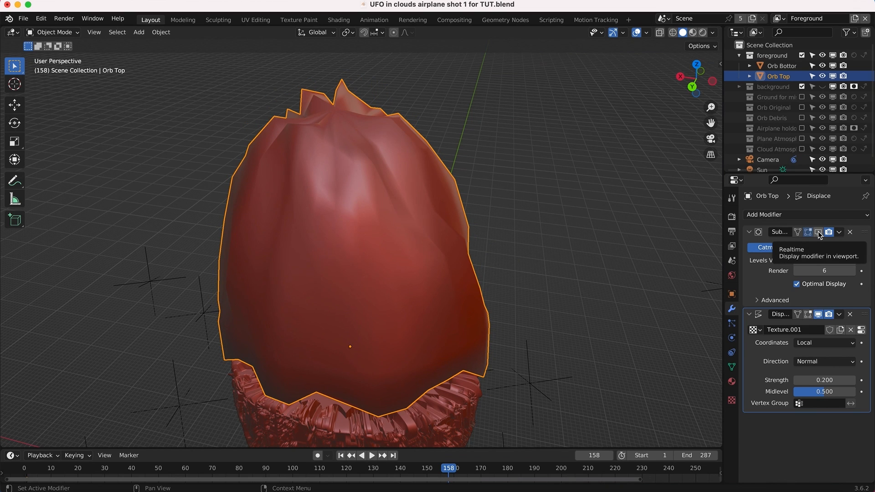
click(818, 232)
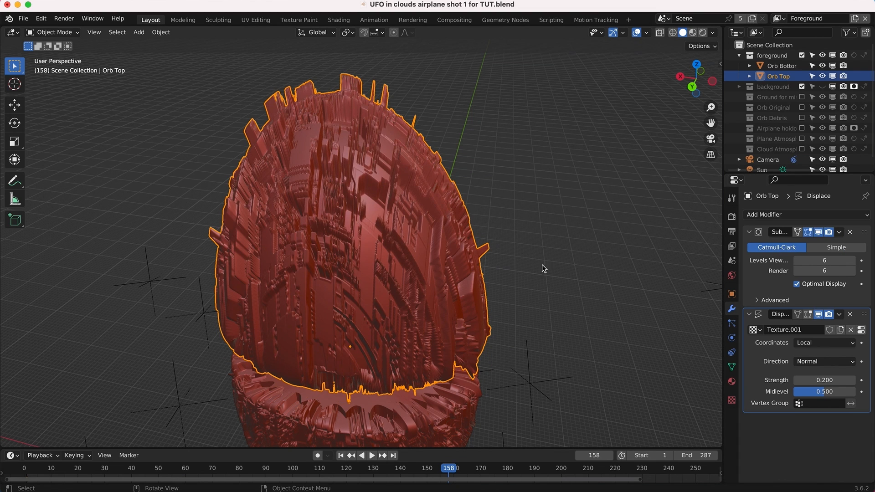
mouse_move(658, 197)
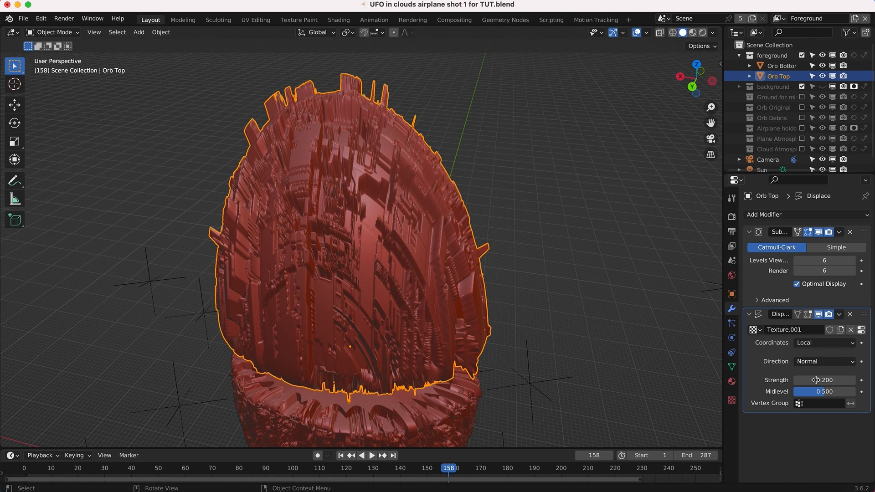
click(826, 380)
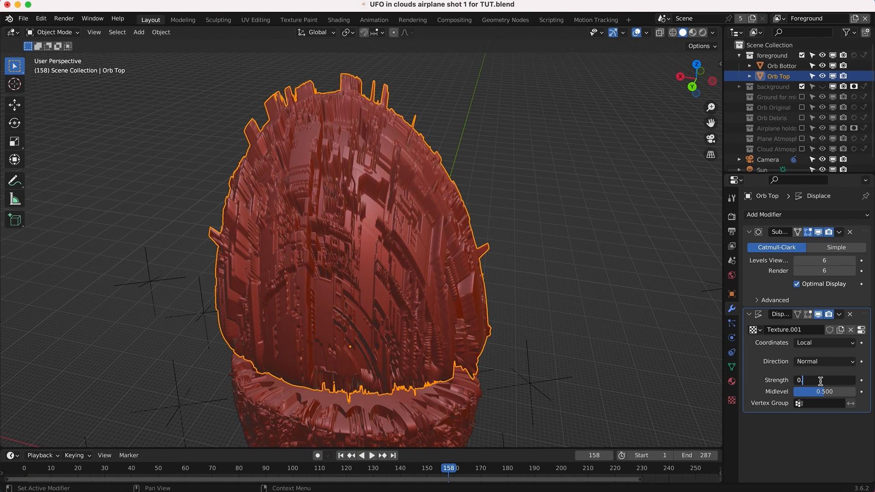
text(0.100)
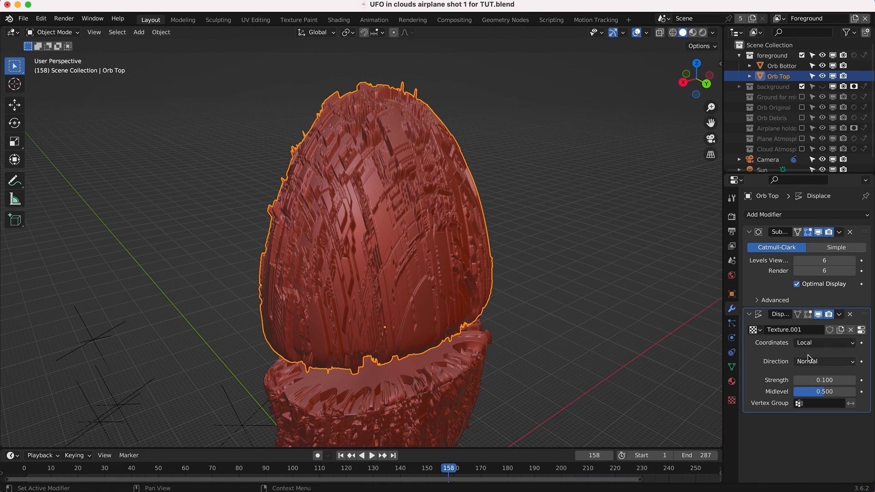
- Switch Displace coordinates from Local to UV and orbit to inspect the dome
click(823, 343)
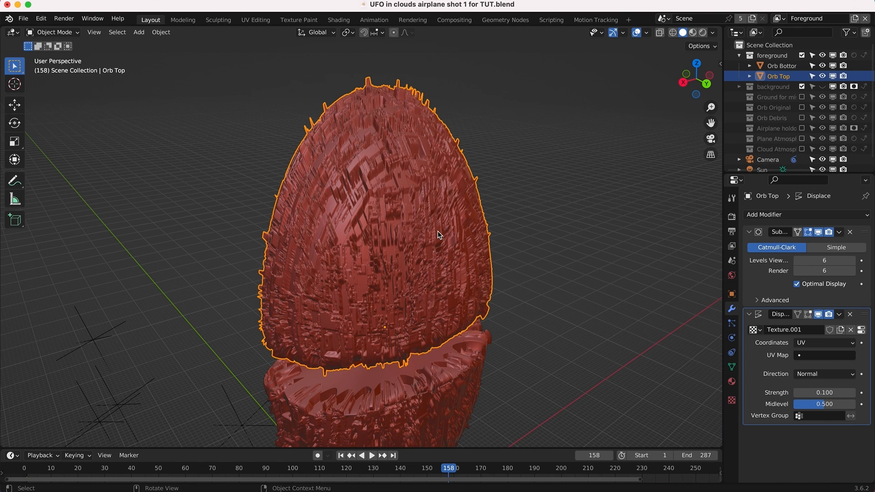
mouse_move(450, 232)
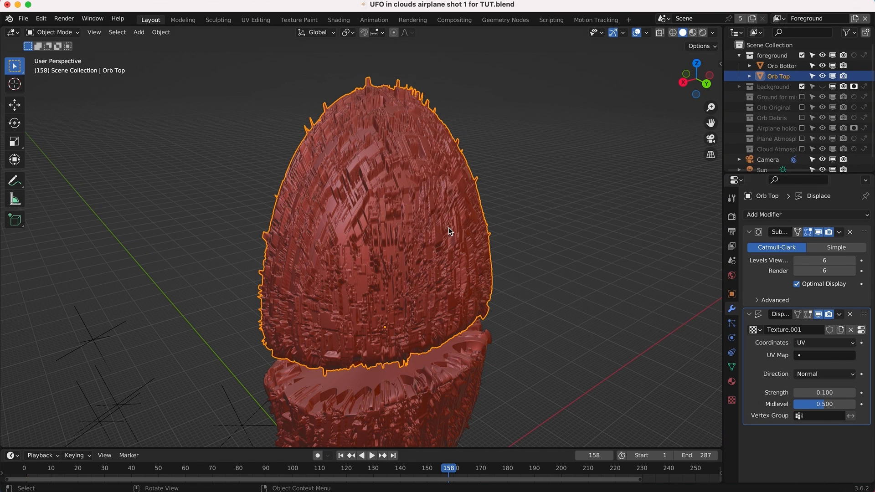
click(826, 355)
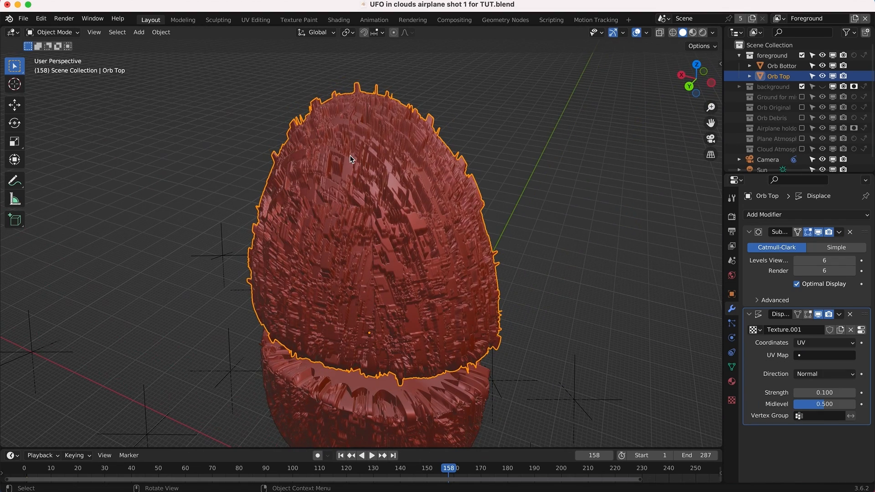
mouse_move(524, 275)
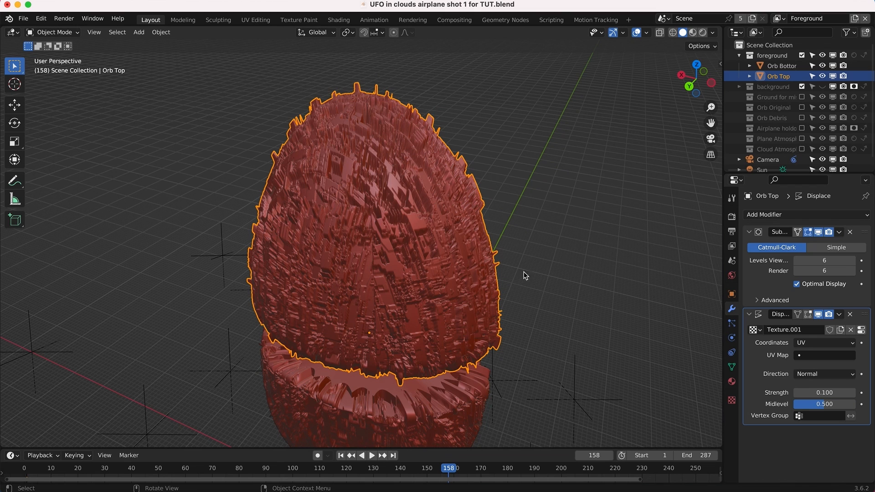
drag(524, 275, 405, 259)
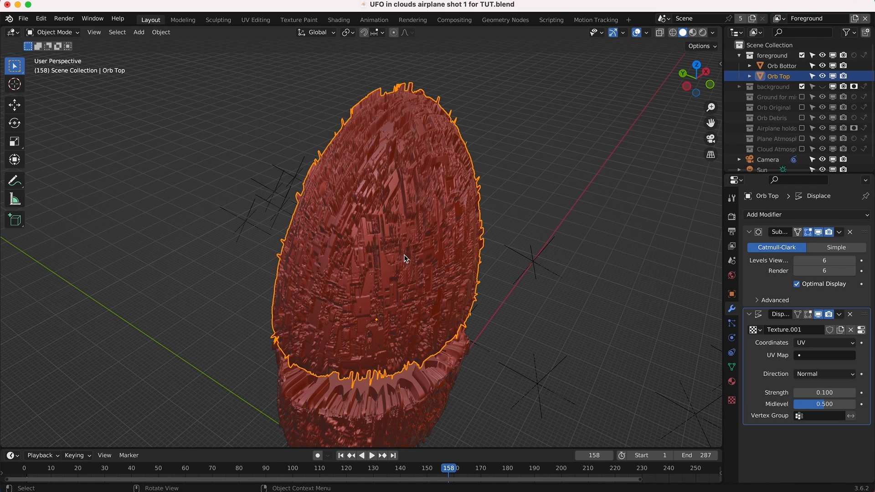
mouse_move(482, 254)
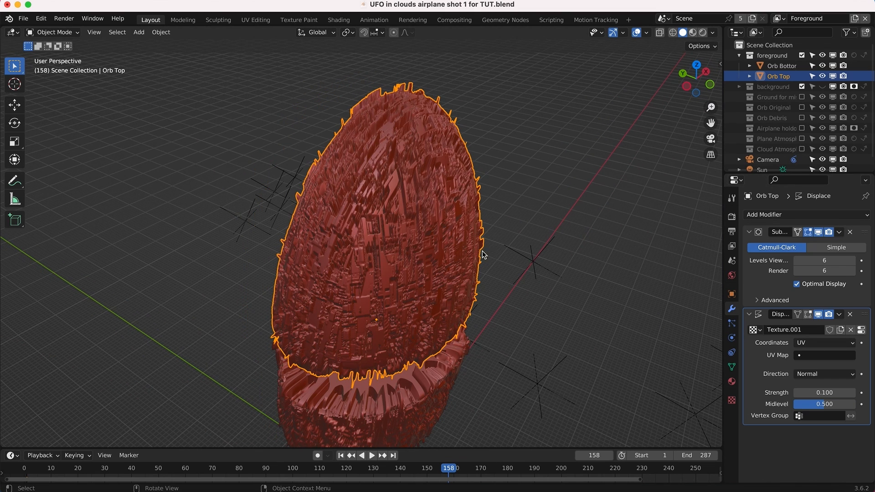
mouse_move(732, 374)
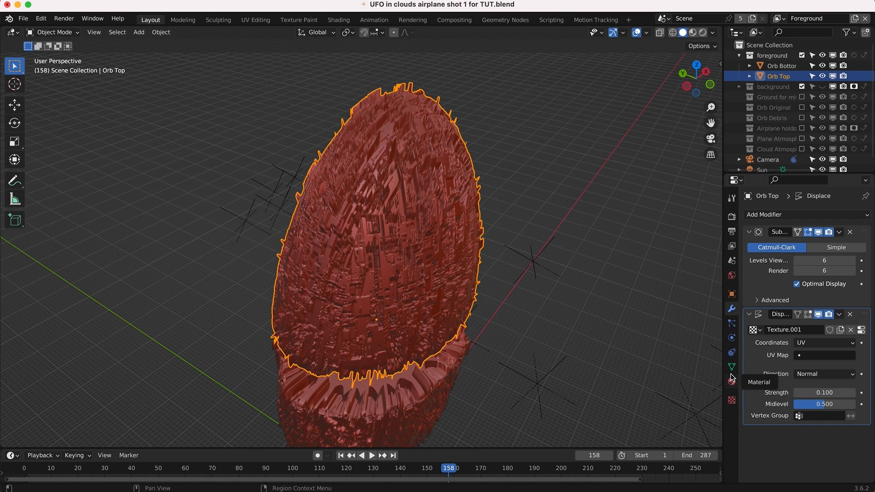
- Add a new UV map named 'Greeble for Tutorial' in Orb Top's Object Data properties
click(731, 367)
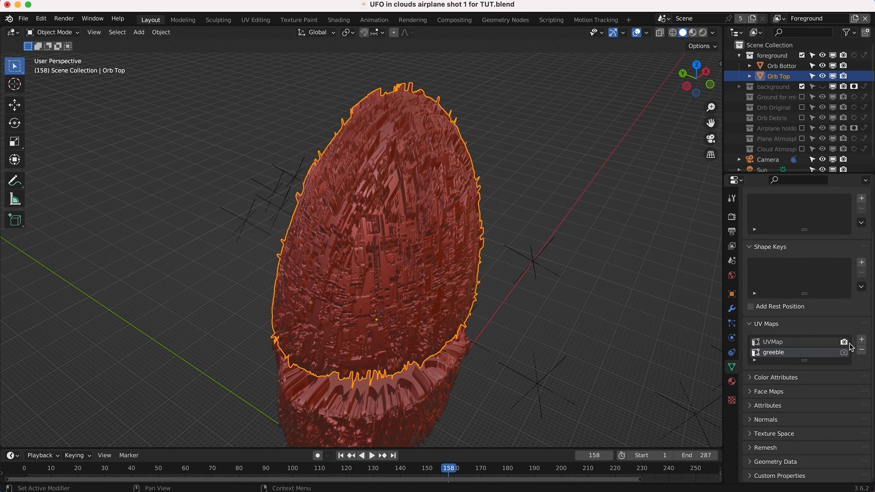
click(772, 341)
text(Greeble for Tutorial)
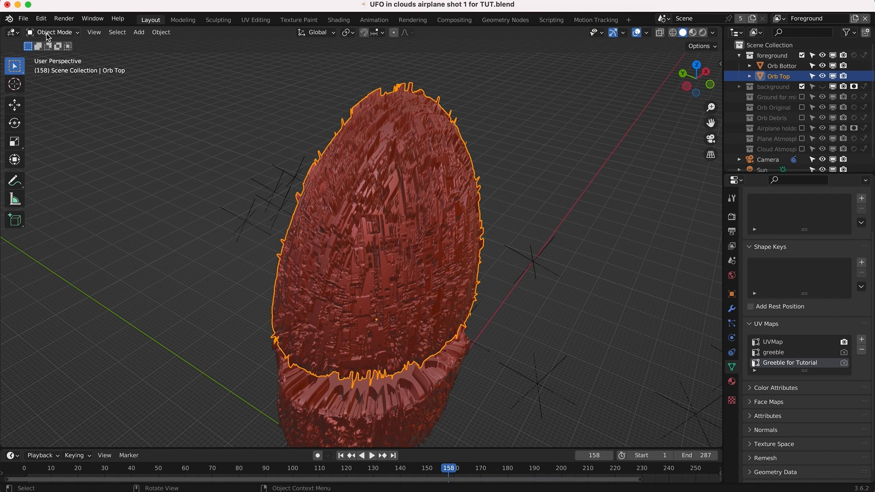
- Smart UV project Orb Top in Edit Mode, then return to Object Mode
click(54, 32)
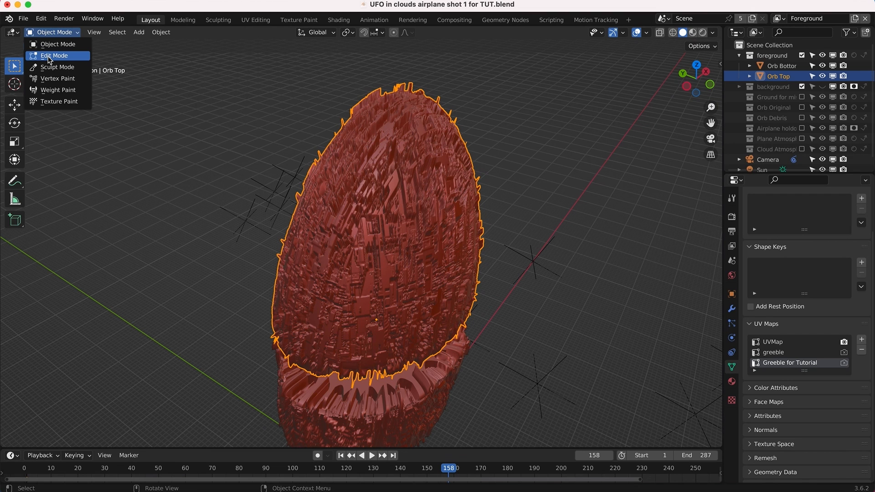
click(54, 55)
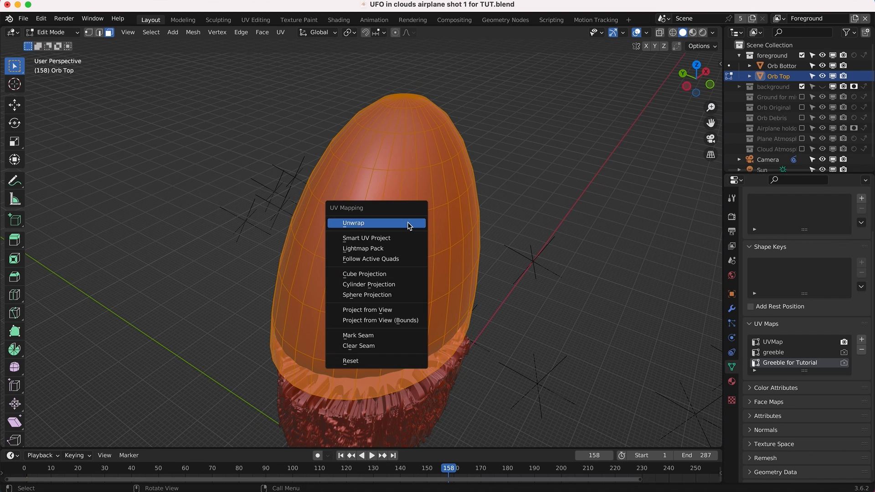
mouse_move(387, 241)
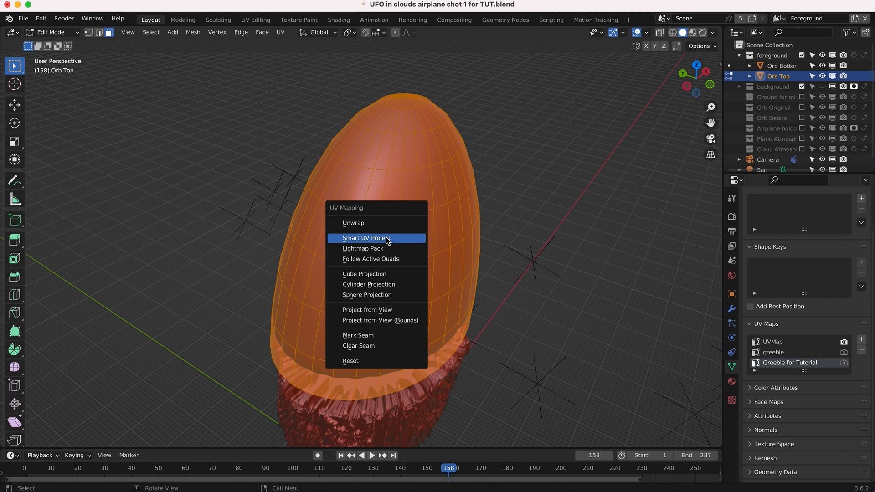
click(366, 238)
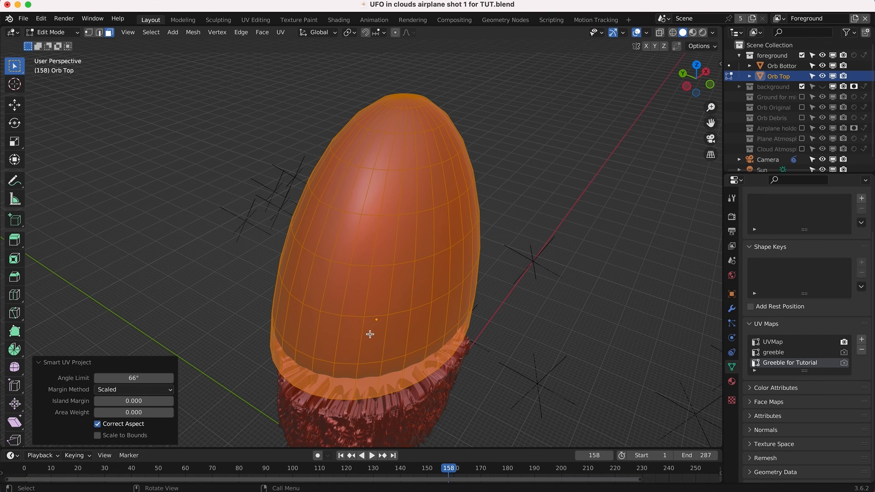
click(52, 32)
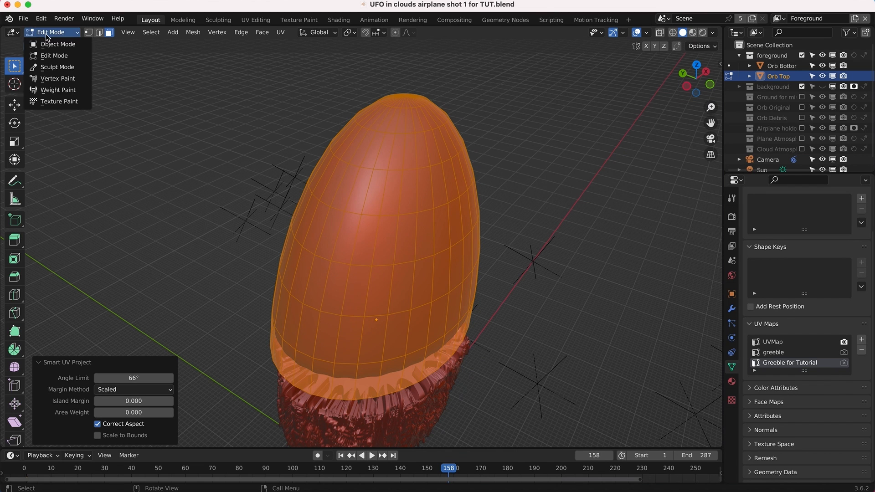
click(57, 44)
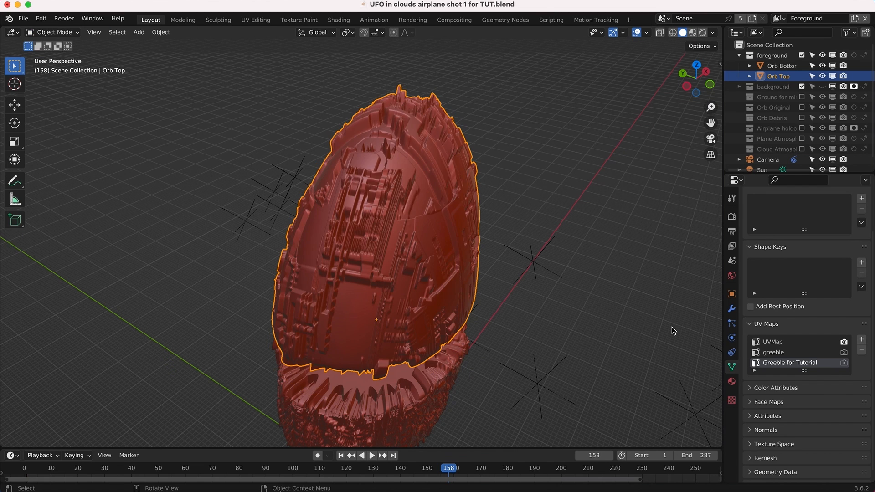
- In the modifier stack, set the Displace UV Map field to Greeble for Tutorial
click(731, 309)
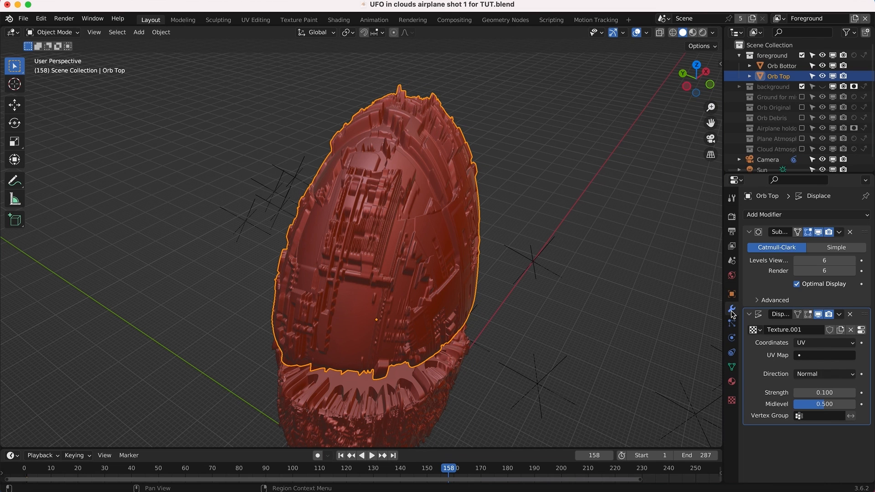
click(825, 356)
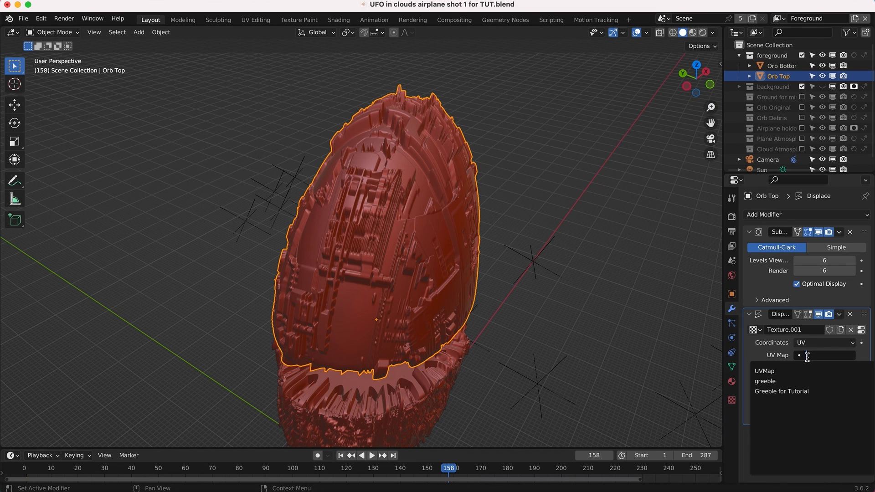
mouse_move(781, 391)
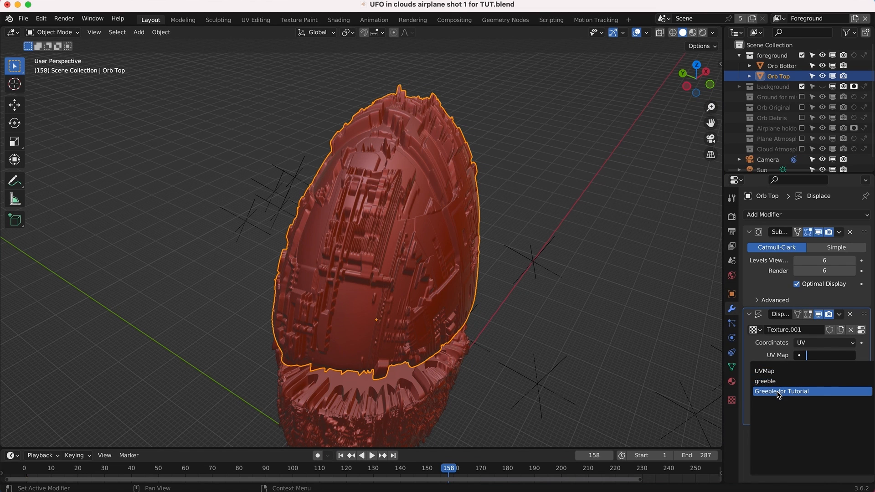
click(783, 391)
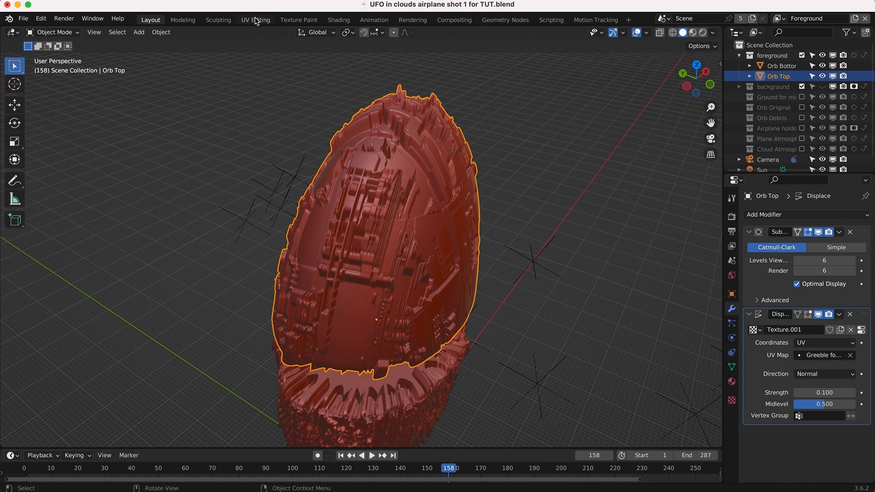
- Scale up Orb Top's UV islands in UV Editing, then leave Edit Mode to see finer, denser spikes
click(256, 20)
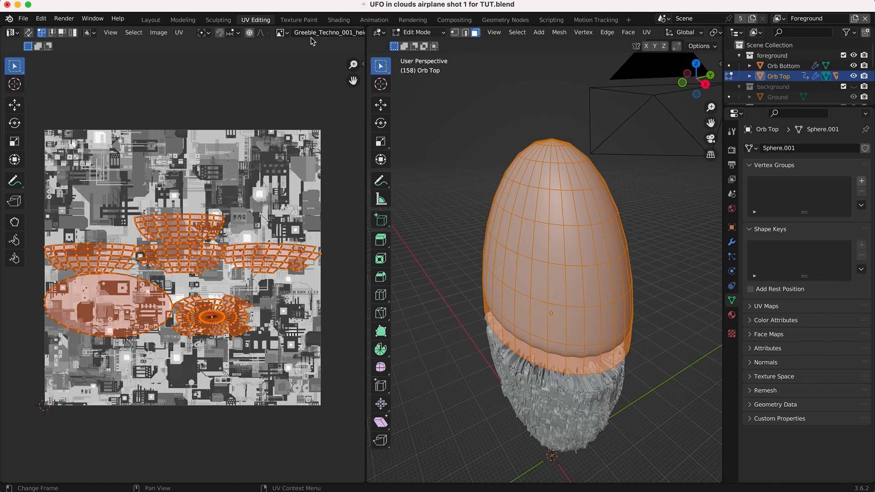
mouse_move(333, 53)
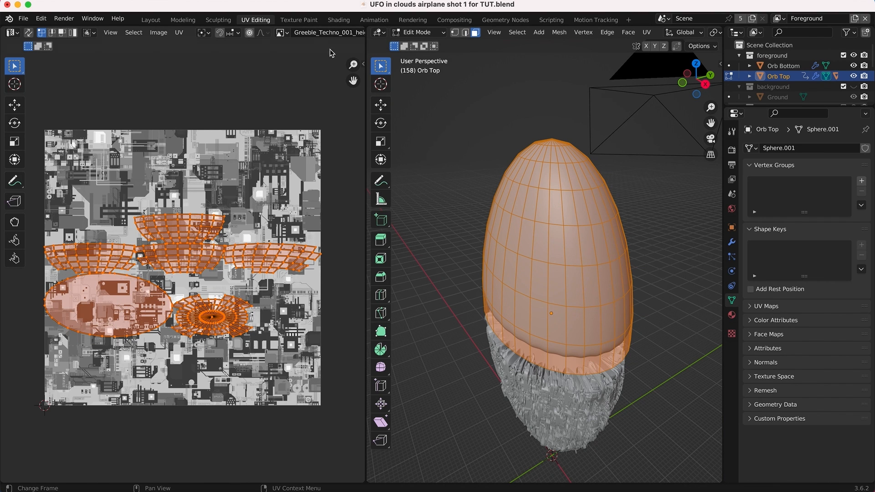
mouse_move(188, 294)
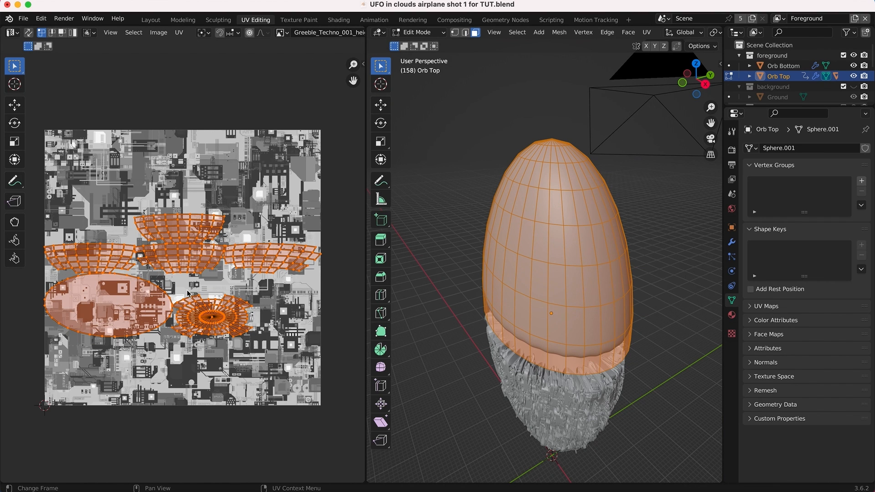
key(s)
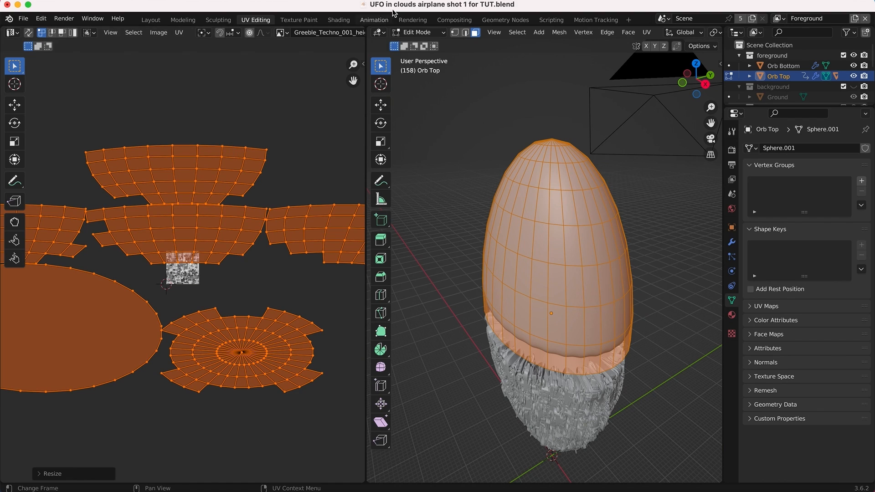
click(416, 32)
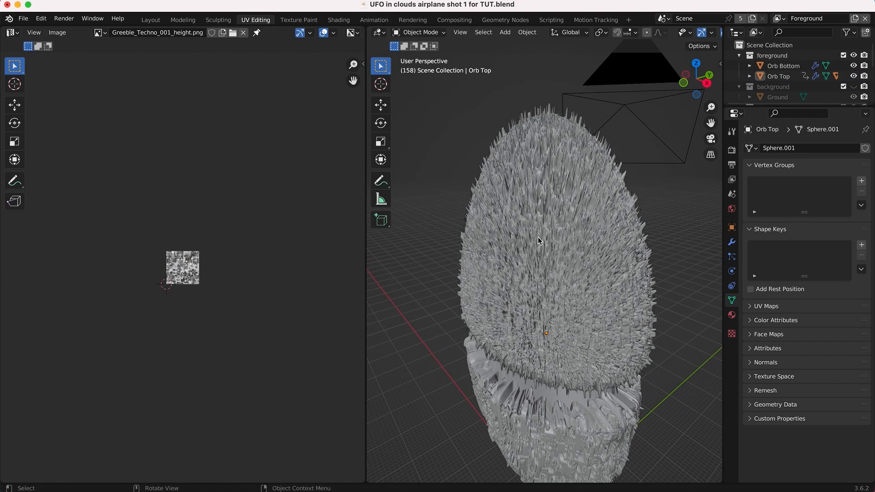
click(420, 32)
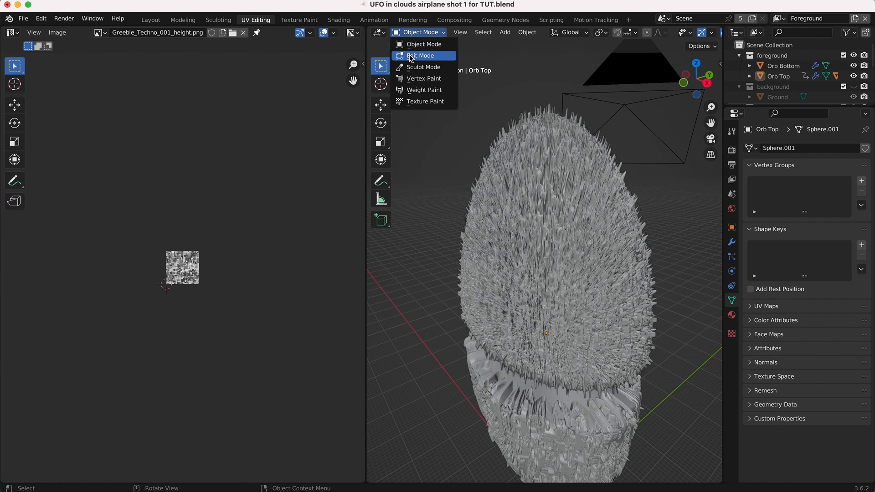
click(420, 55)
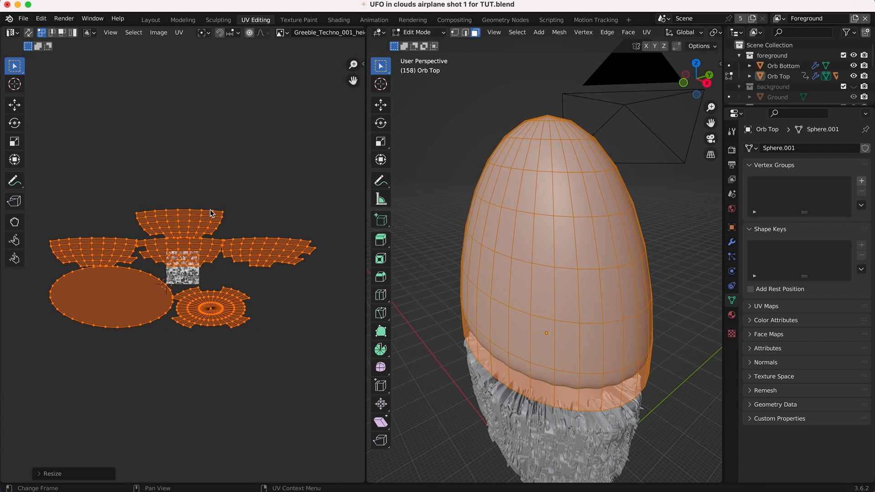
key(Tab)
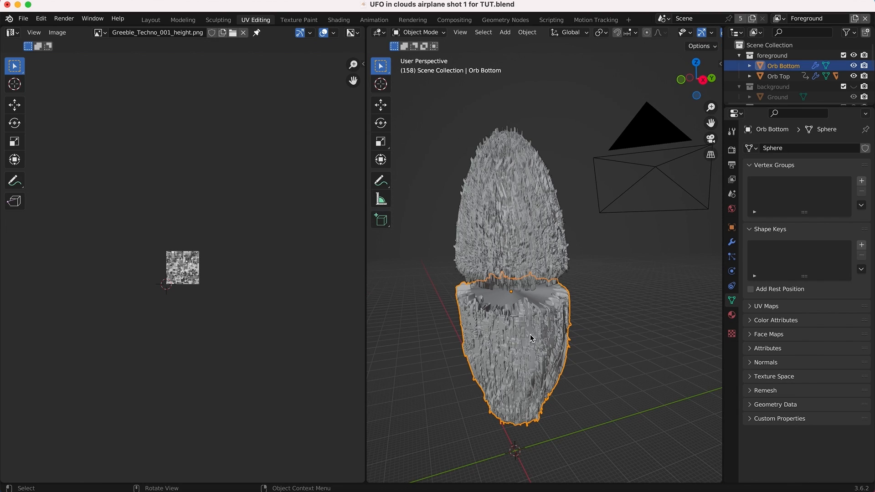
- Back in Layout, deselect the top half and switch the viewport to Rendered shading
click(150, 20)
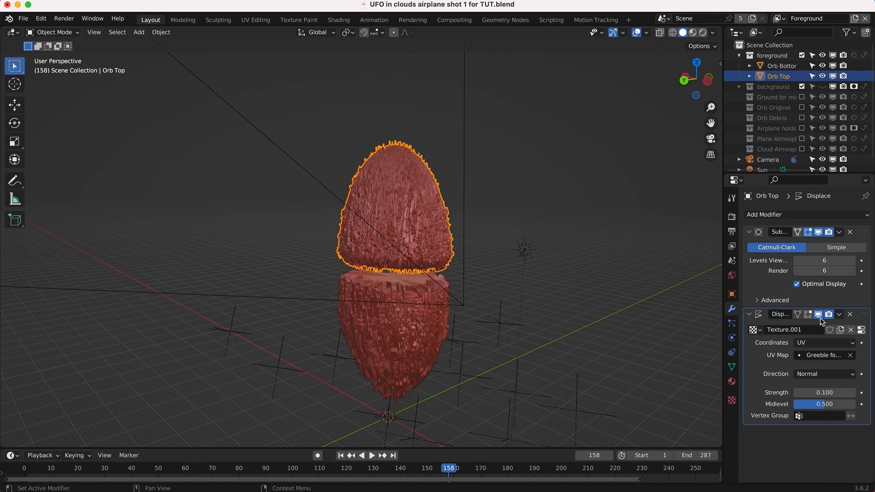
click(819, 314)
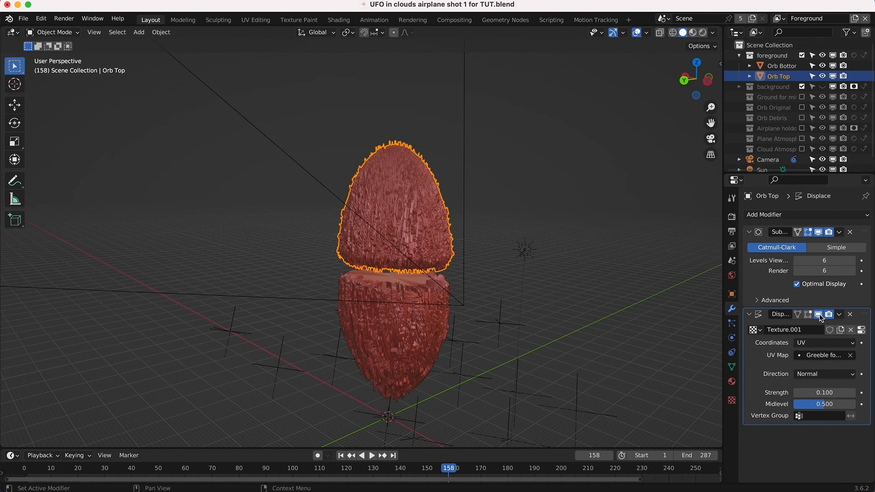
click(472, 222)
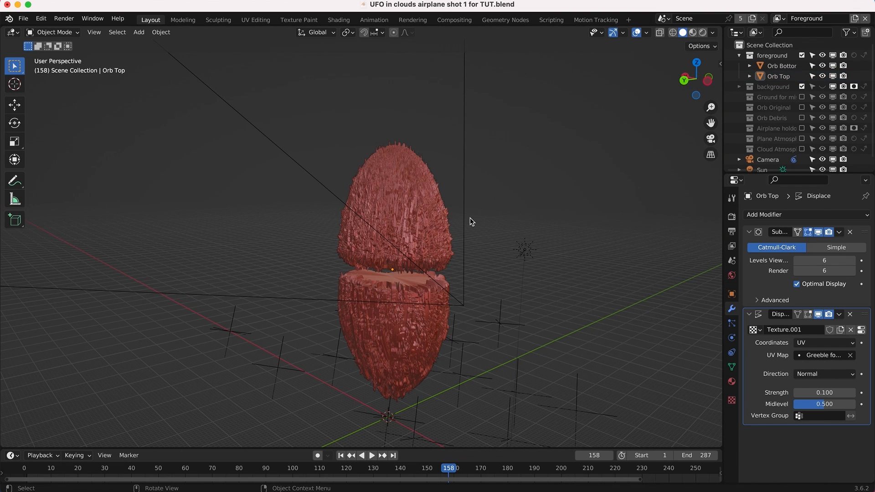
key(z)
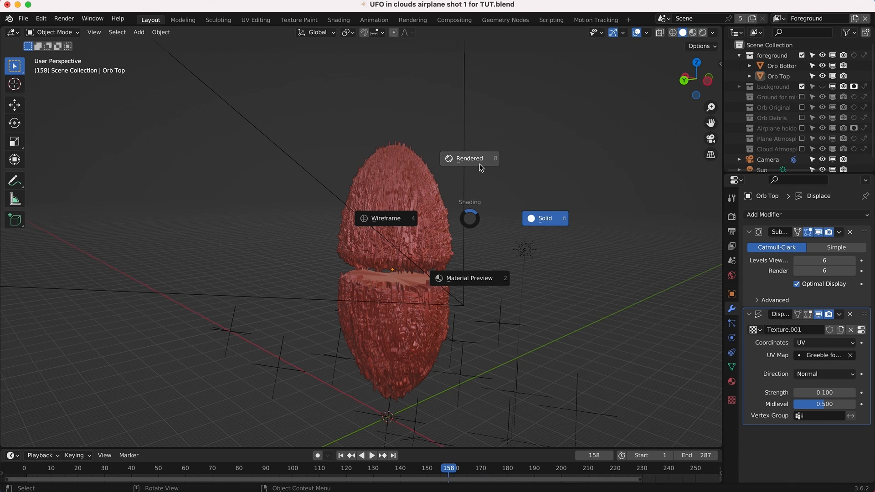
click(469, 159)
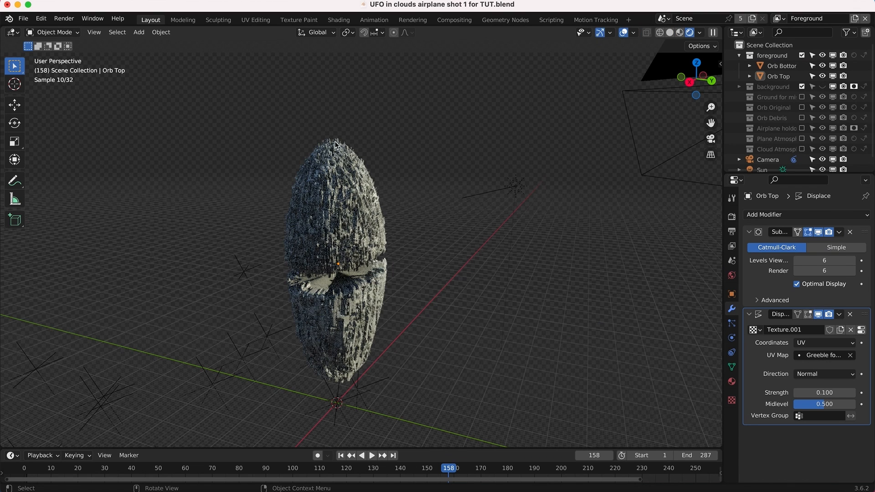
mouse_move(383, 324)
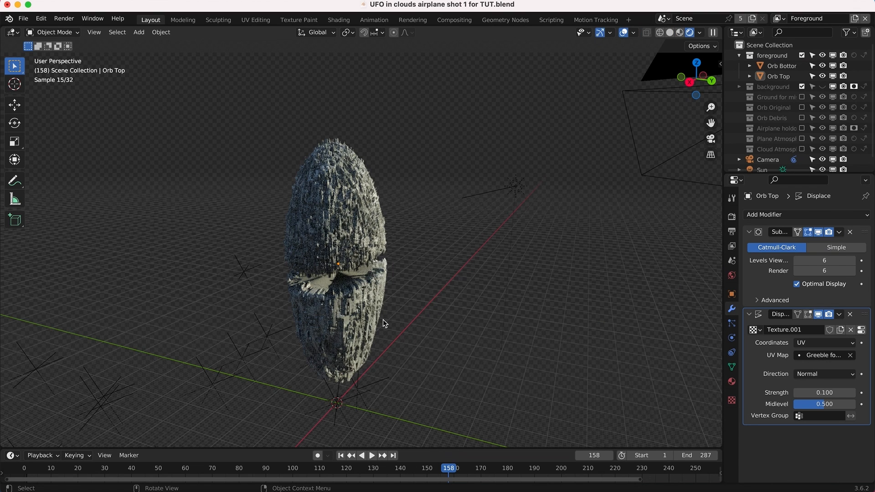